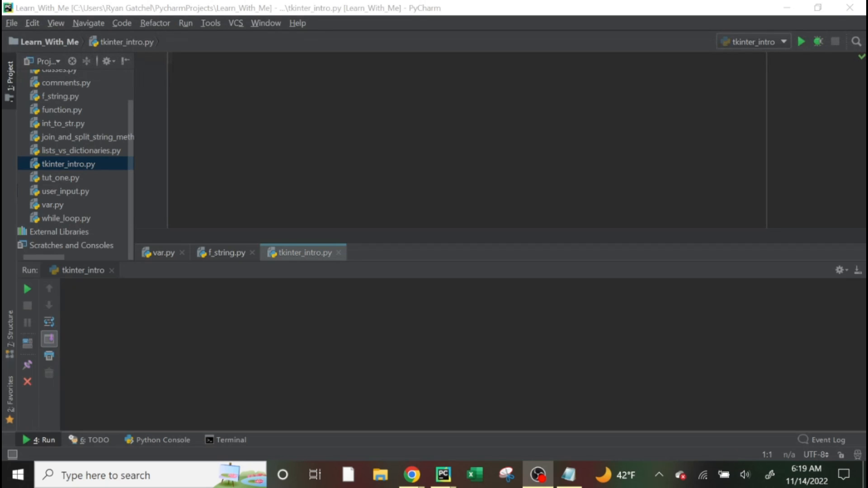
mouse_move(530, 447)
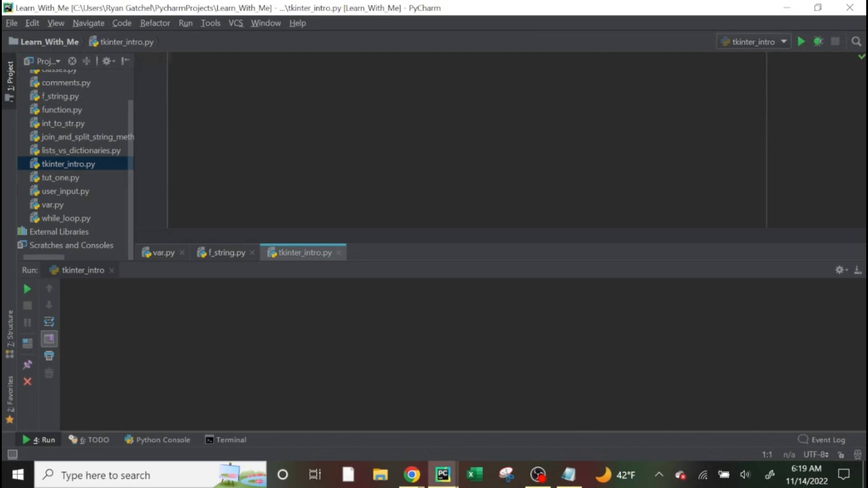
Add 'from tkinter import *' and 'from tkinter import ttk' and check the unused-import suggestion
text(from tkinter import *)
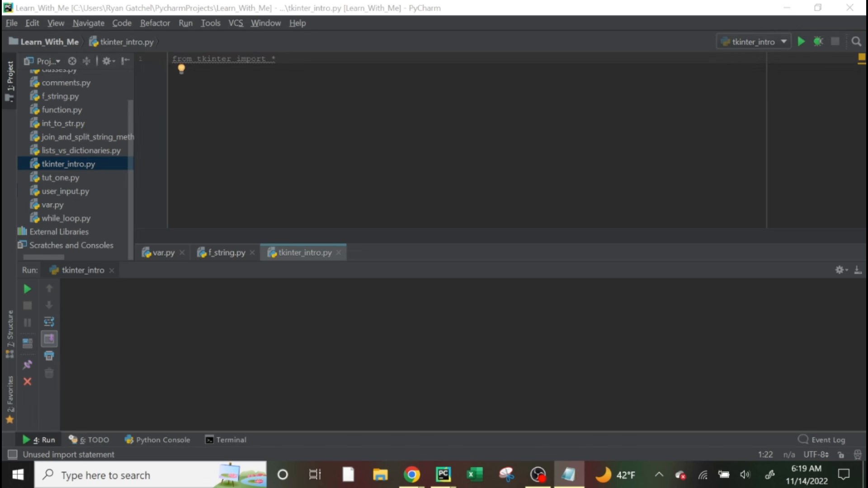
text(from tkinter import ttk)
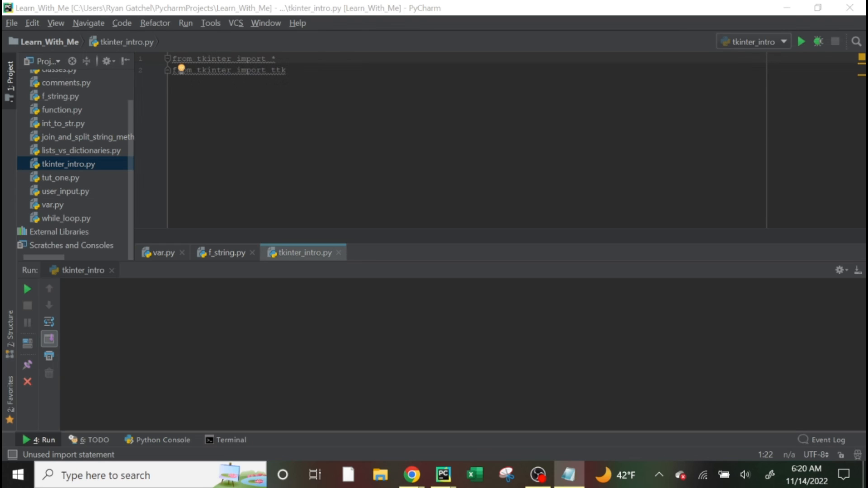
mouse_move(183, 70)
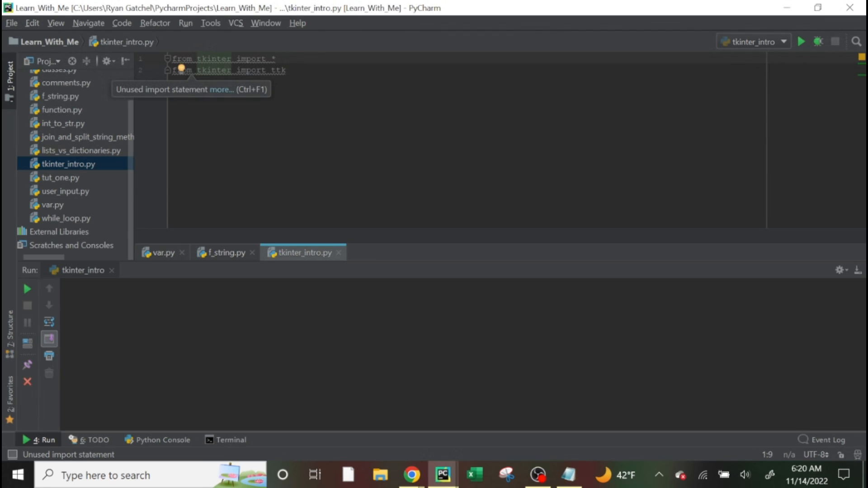
click(182, 69)
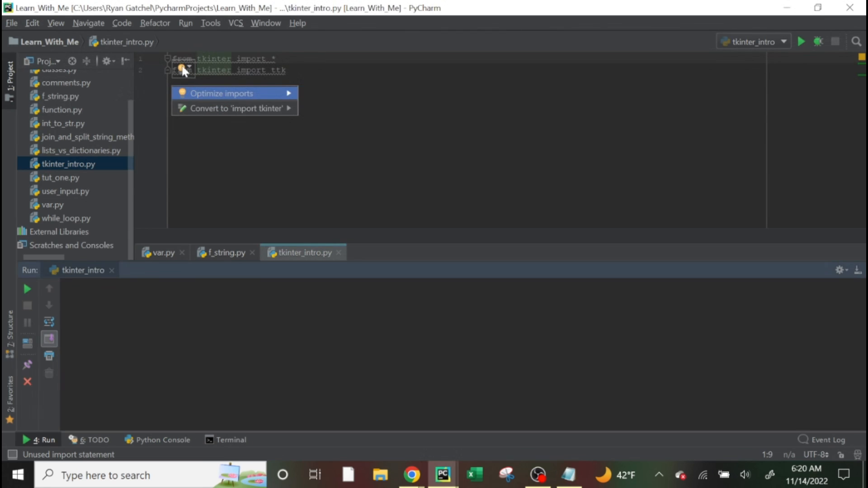
mouse_move(185, 97)
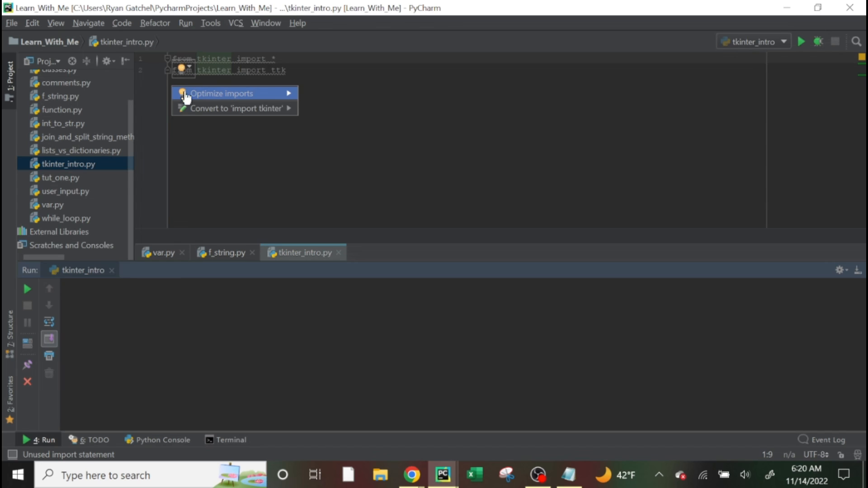
mouse_move(224, 100)
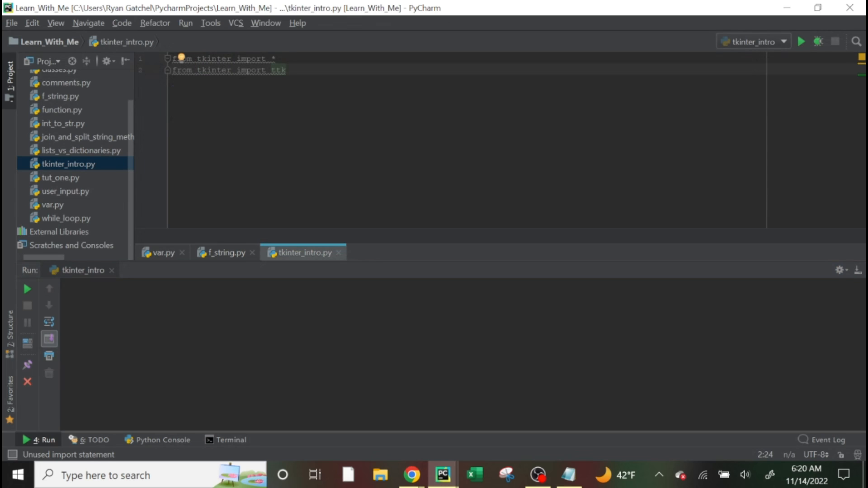
Open the terminal and close the f_string.py and var.py tabs
click(230, 440)
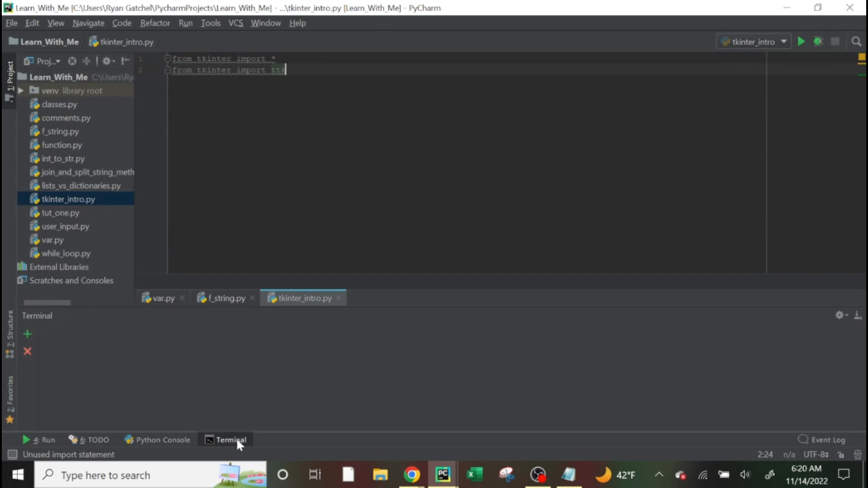
click(231, 439)
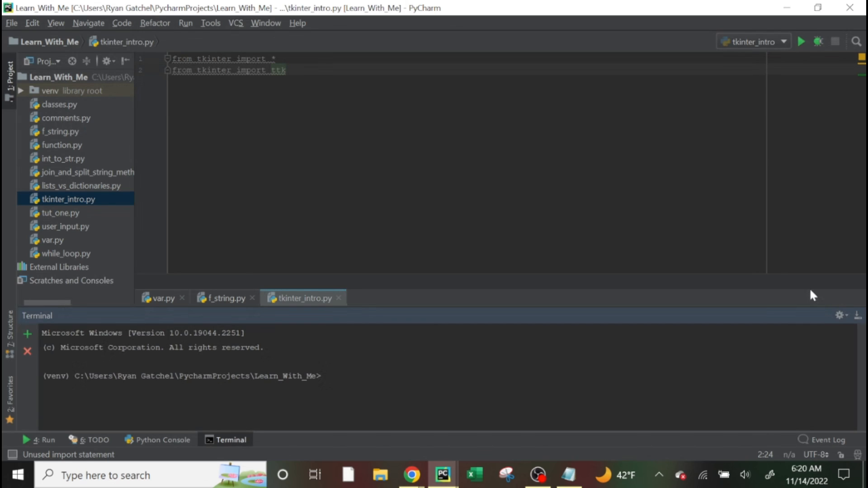
mouse_move(216, 309)
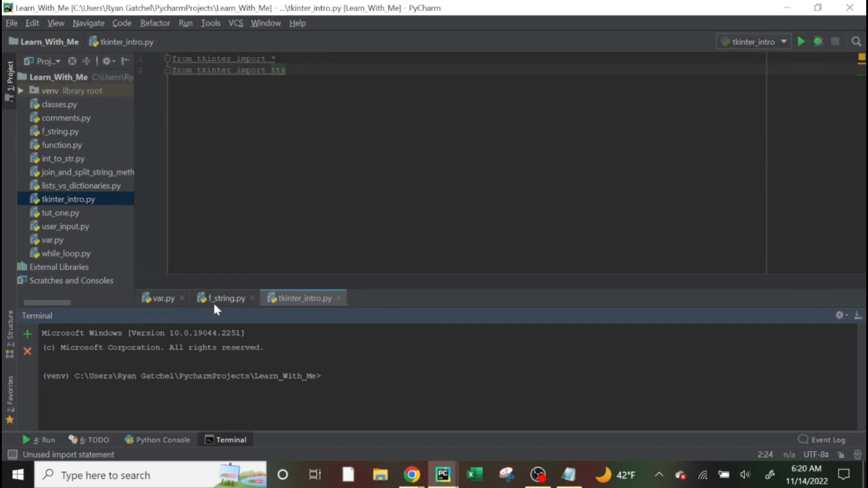
mouse_move(225, 301)
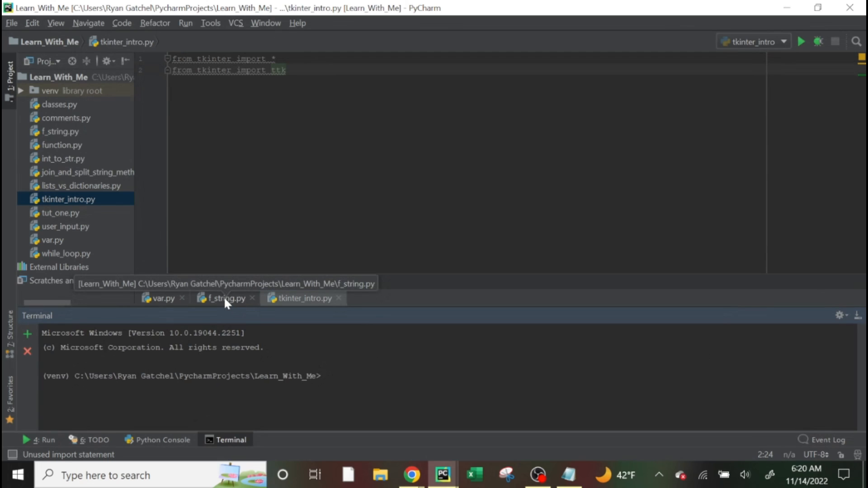
mouse_move(224, 309)
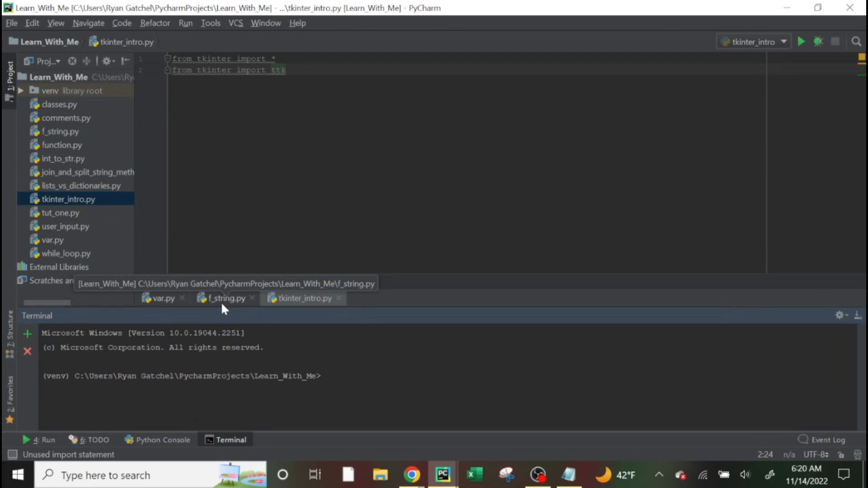
mouse_move(304, 298)
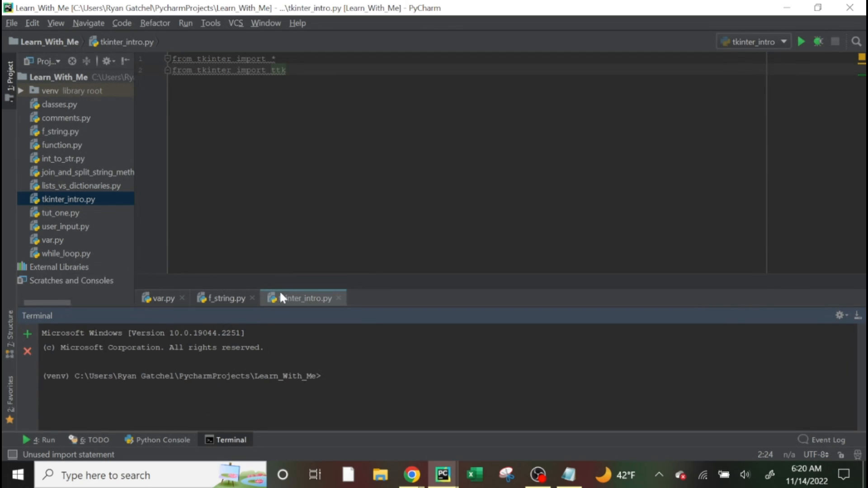
click(252, 298)
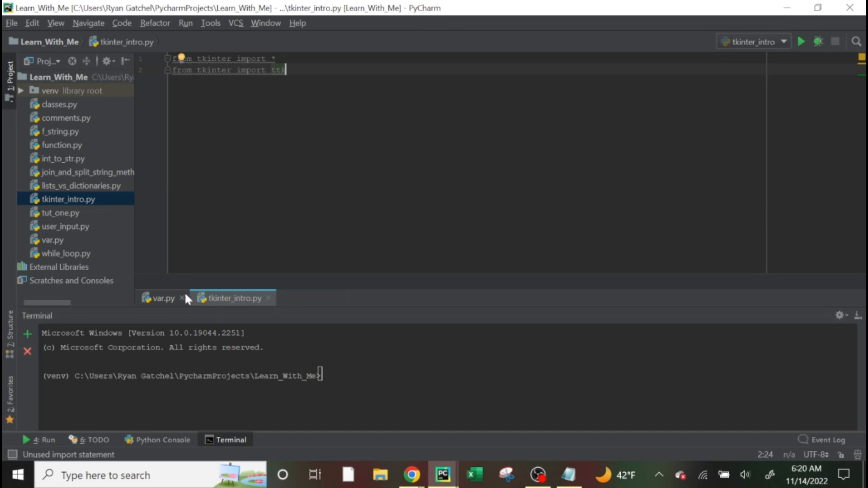
click(181, 298)
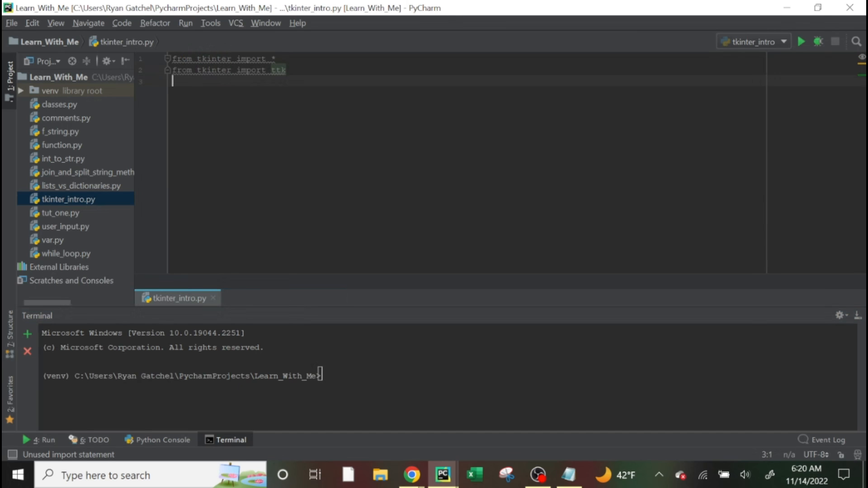
Add 'root = Tk()' below the imports and highlight the root variable and Tk() call
key(ctrl+a)
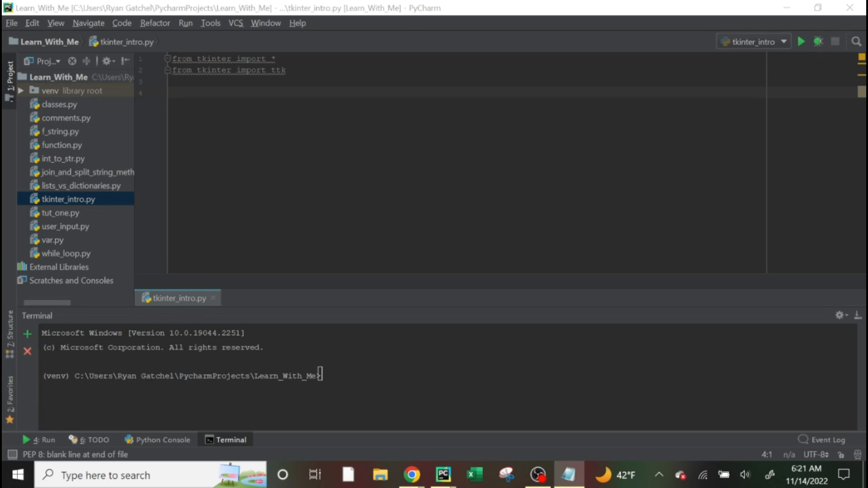
text(root = Tk())
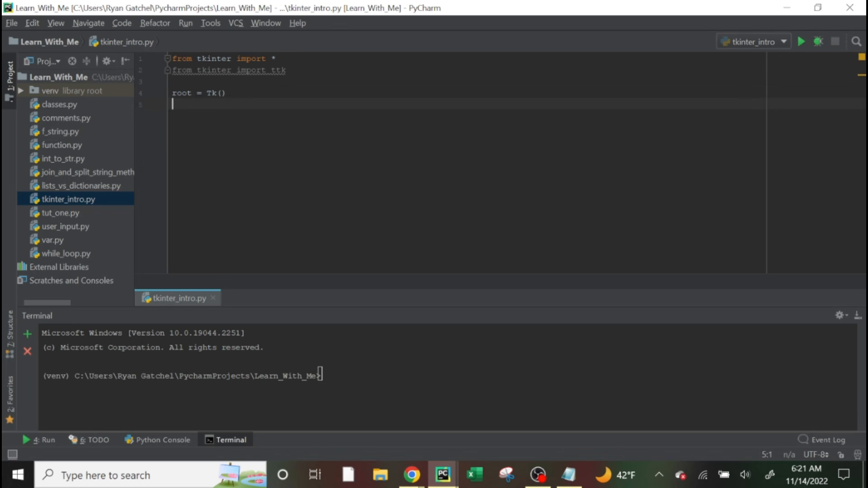
double_click(180, 92)
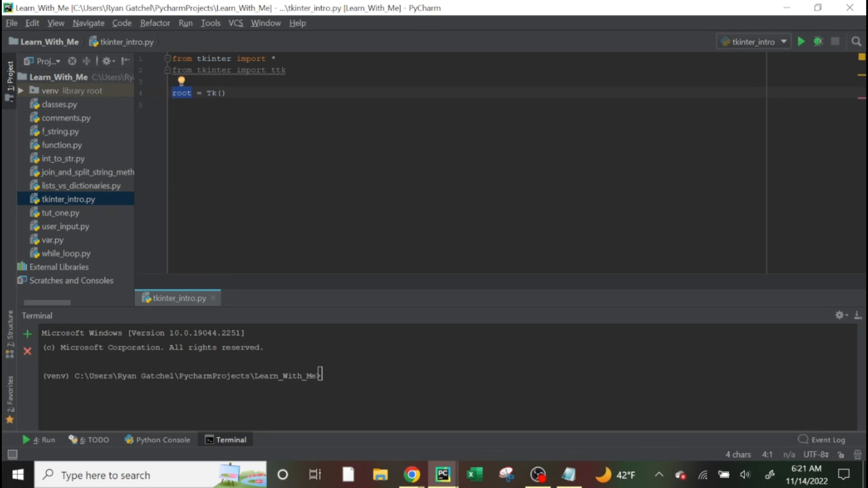
click(222, 92)
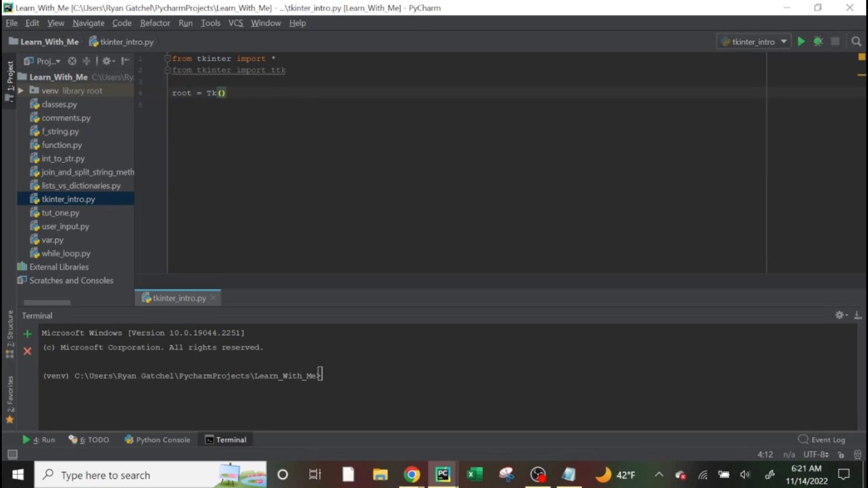
double_click(182, 92)
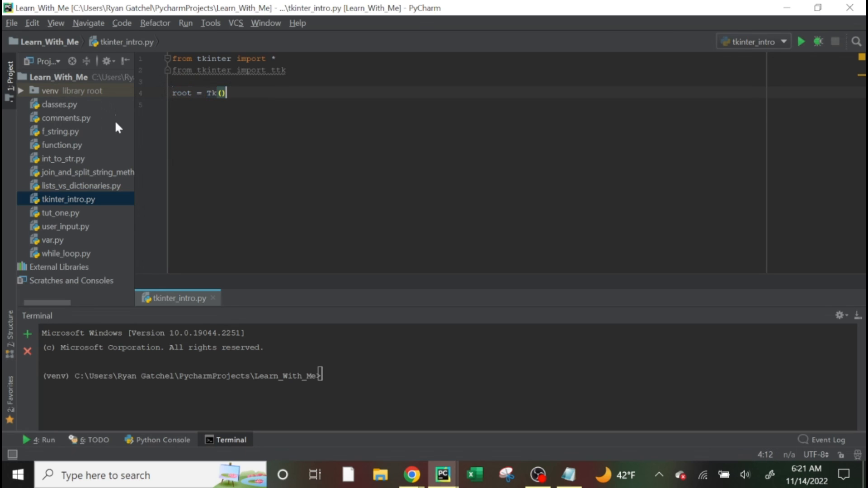
double_click(183, 92)
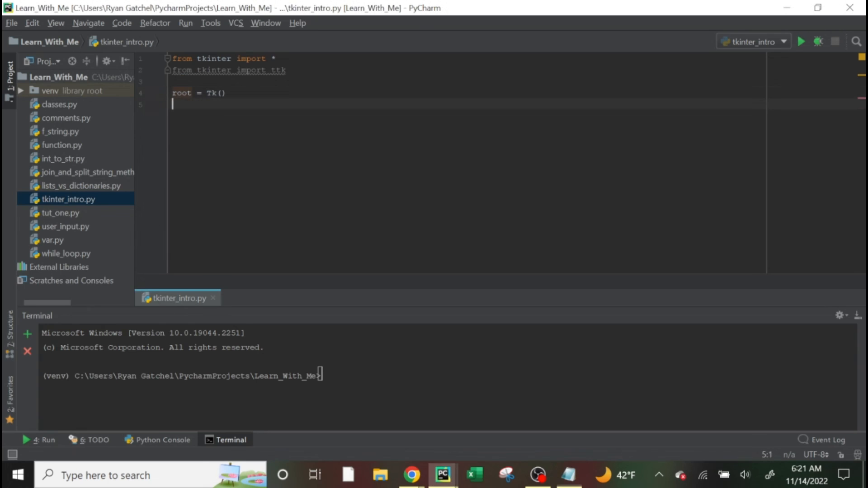
Write 'frm = ttk.Frame(root, padding=10)' followed by 'frm.grid()'
text(frm = ttk.Frame(root, padding=10))
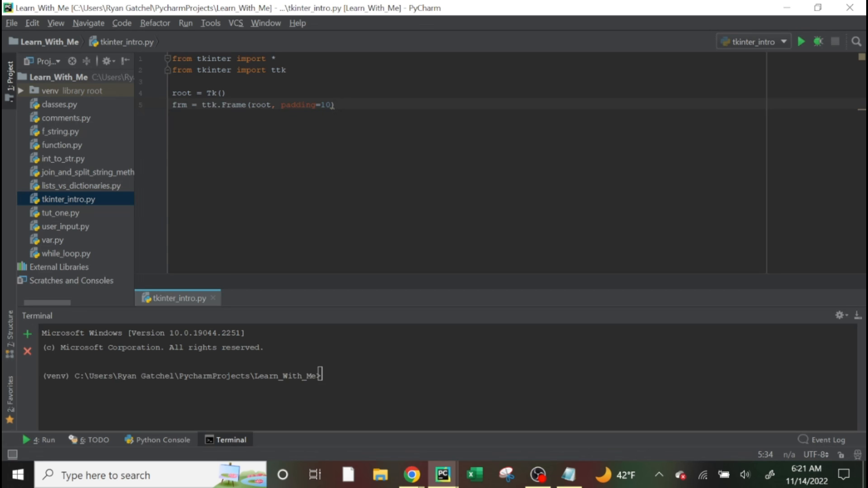
double_click(308, 105)
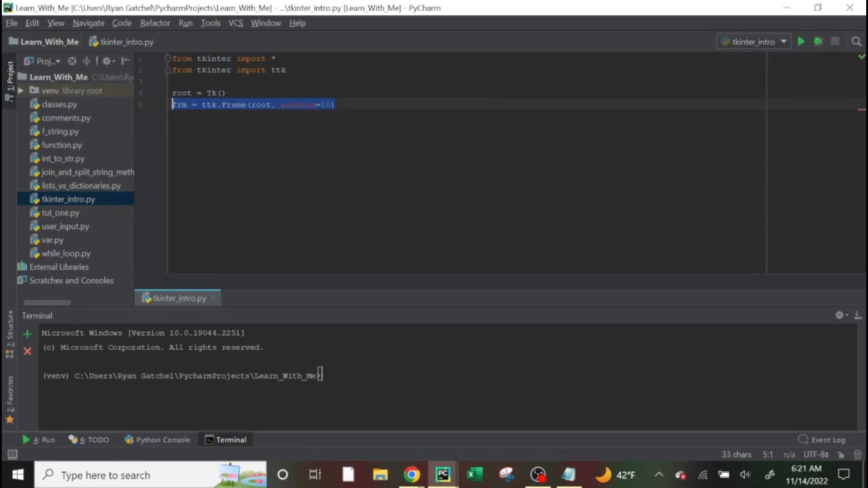
text(frm.grid())
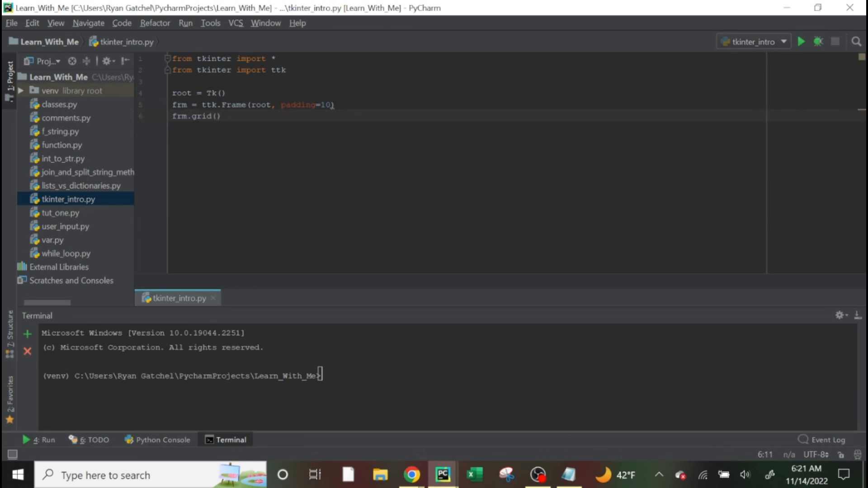
mouse_move(219, 117)
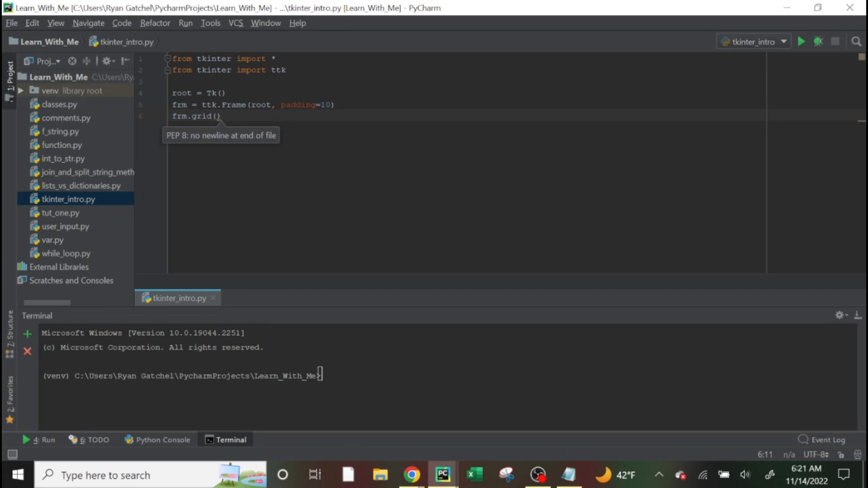
double_click(205, 117)
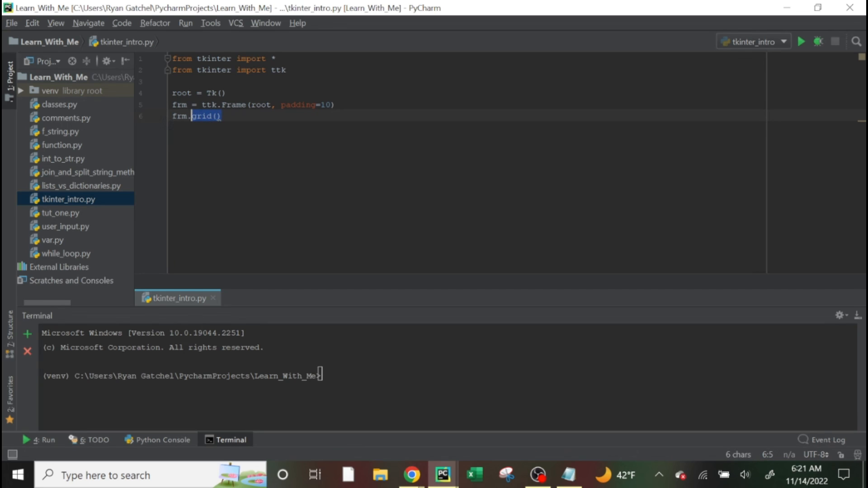
click(220, 115)
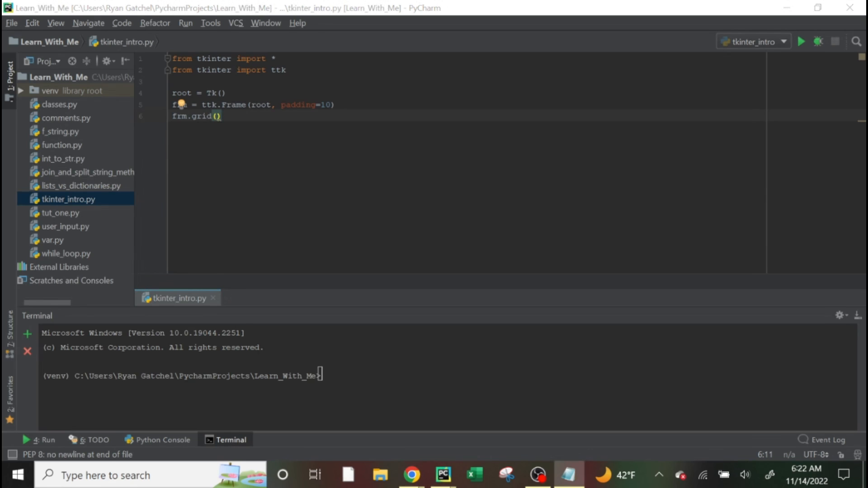
mouse_move(60, 175)
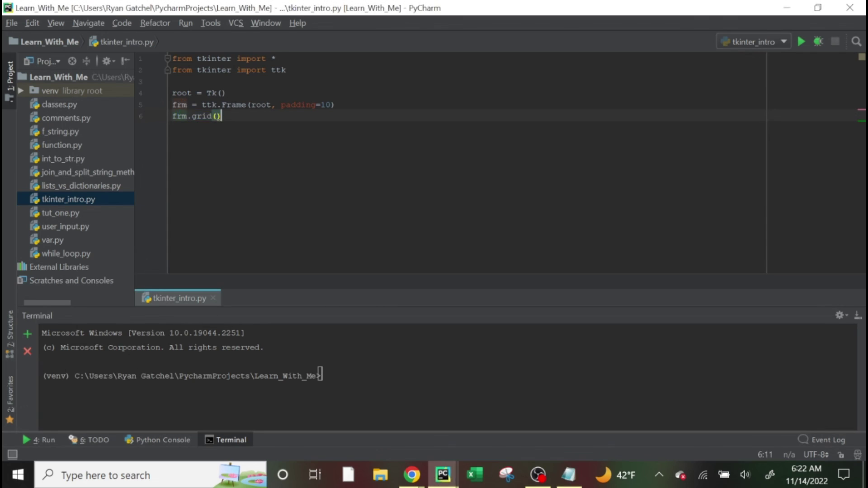
Add the 'Hello World!' label, the 'Quit' button with root.destroy, and root.mainloop()
text(ttk.Label(frm, text="Hello World!").grid(column=0, row=0))
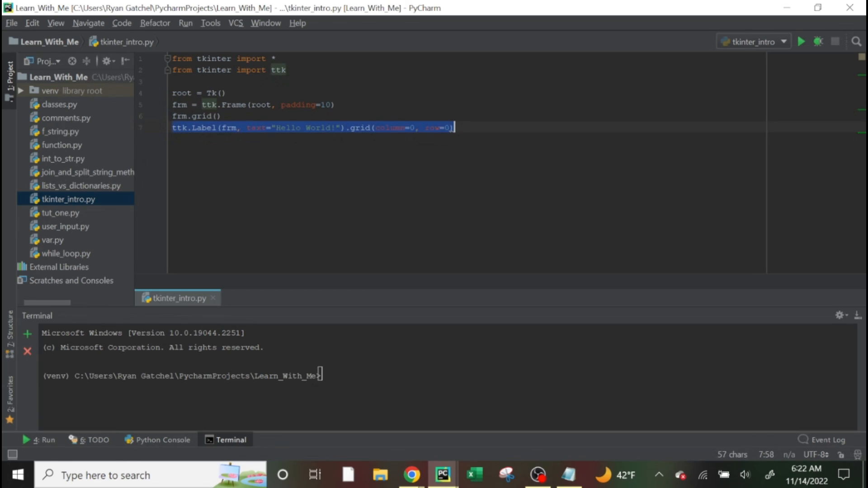
click(281, 127)
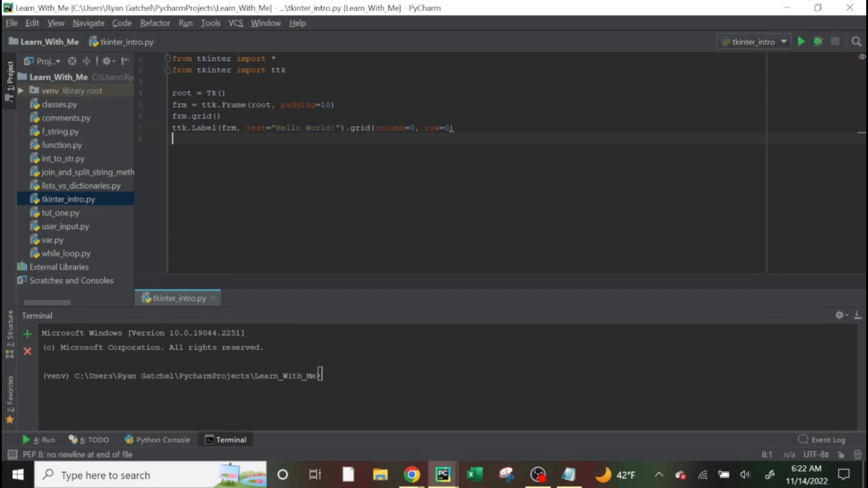
text(ttk.Button(frm, text="Quit", command=root.destroy).grid(column=1, row=0))
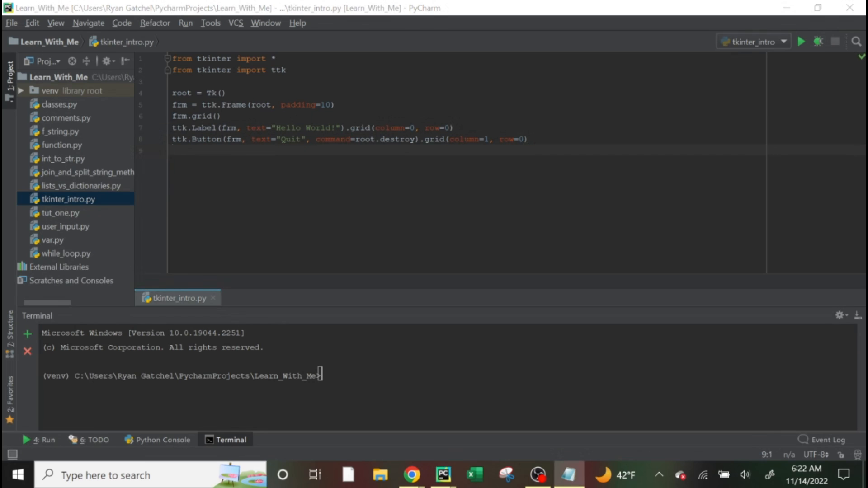
text(root.mainloop())
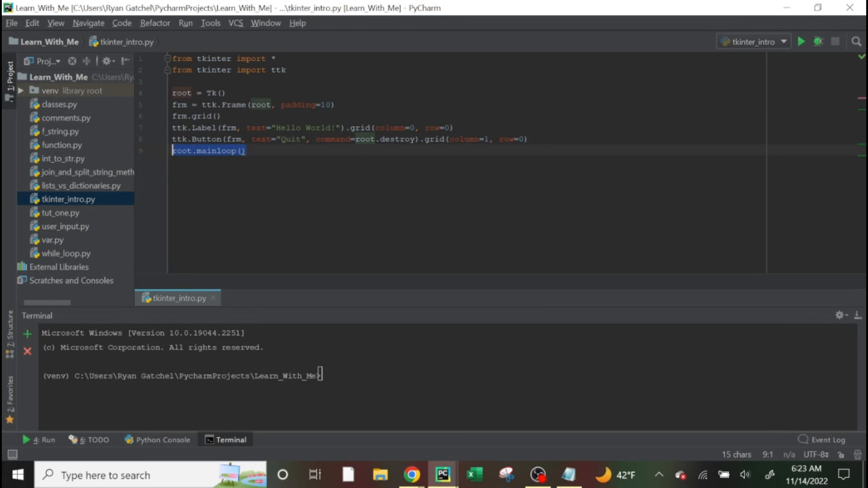
click(245, 151)
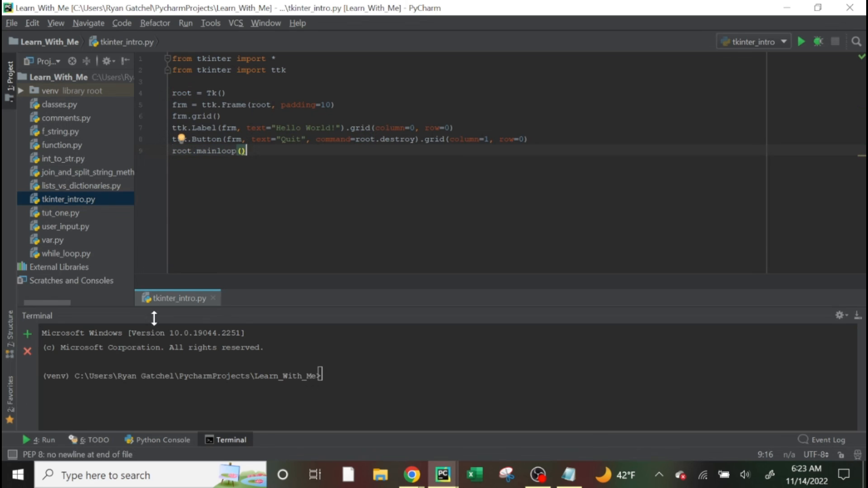
Run tkinter_intro from the tab menu, then click Quit in the Tk window
right_click(173, 298)
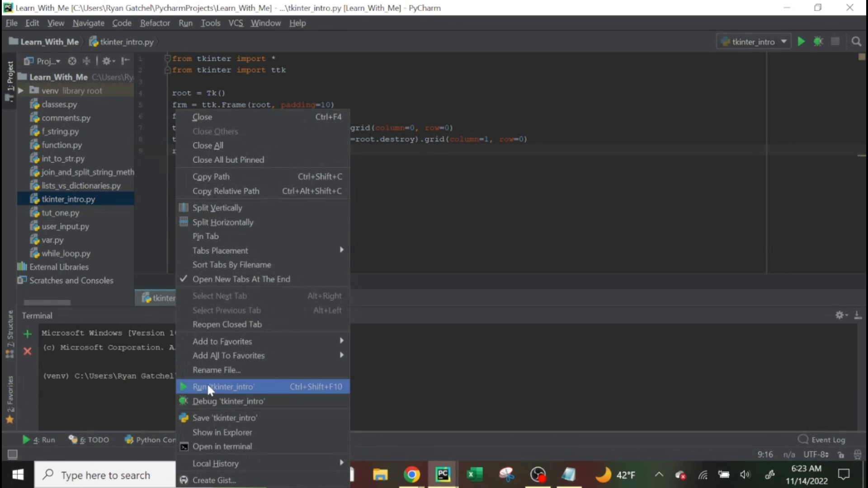
click(223, 387)
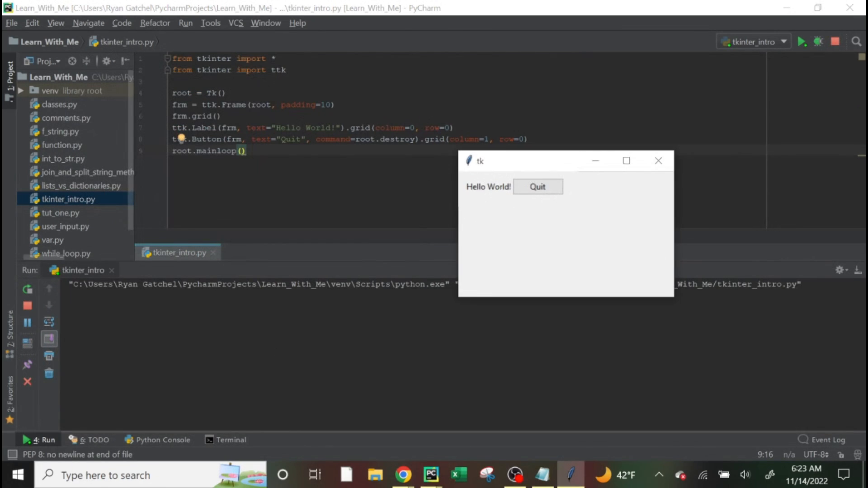
mouse_move(479, 194)
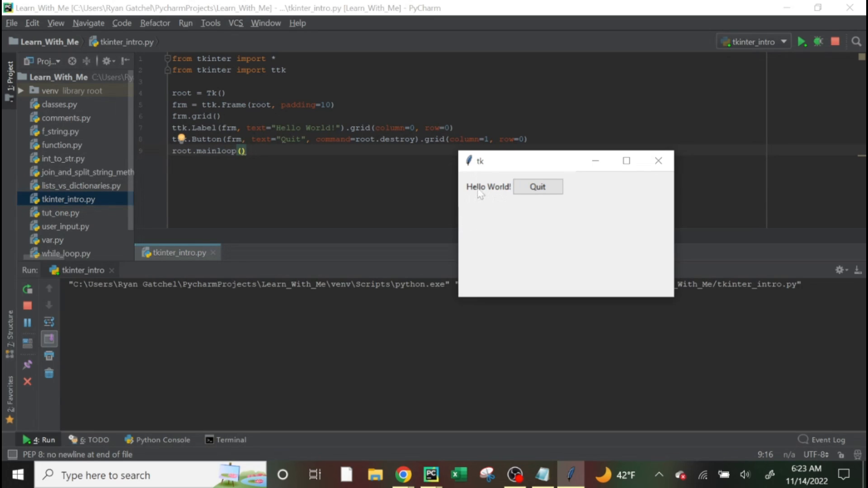
mouse_move(462, 166)
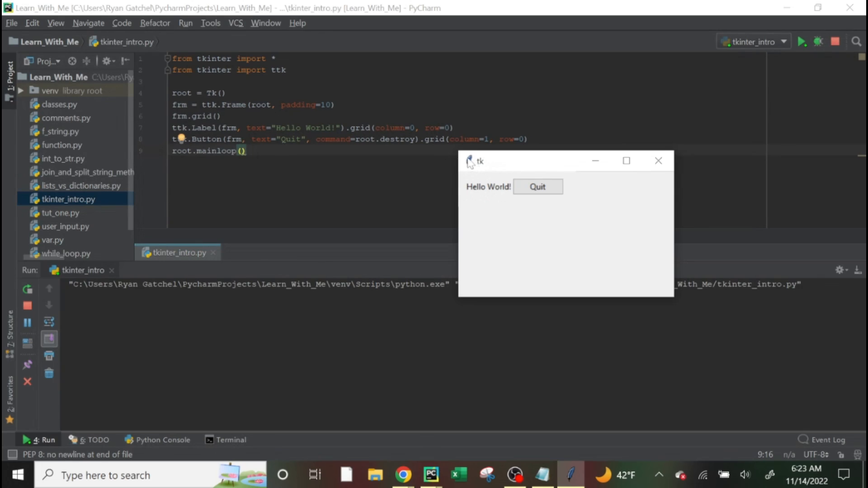
mouse_move(479, 175)
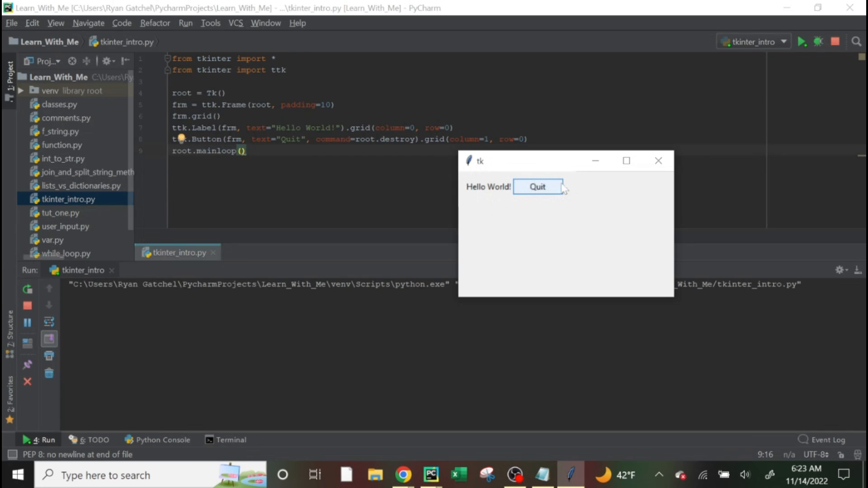
mouse_move(534, 191)
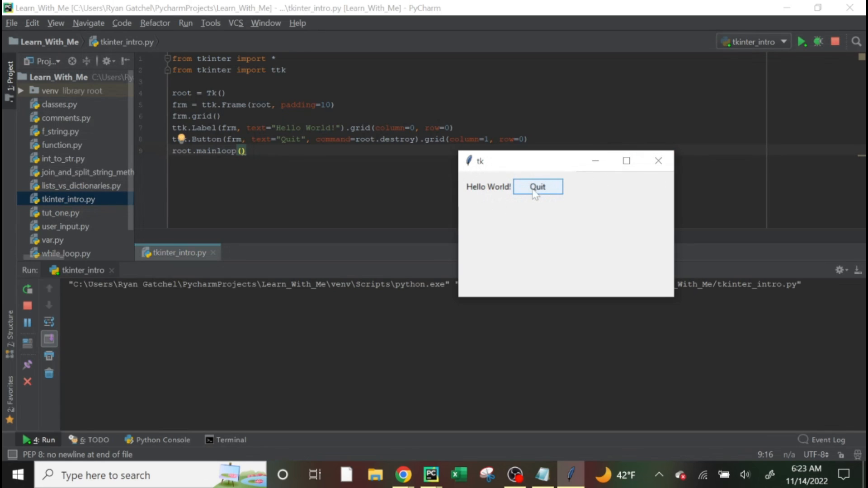
click(535, 186)
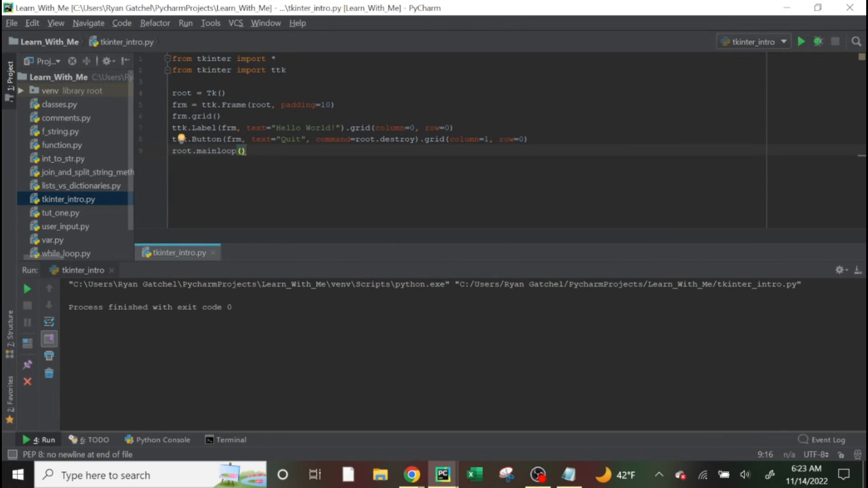
Change the frame padding from 10 to 30 and move to the button label
double_click(325, 105)
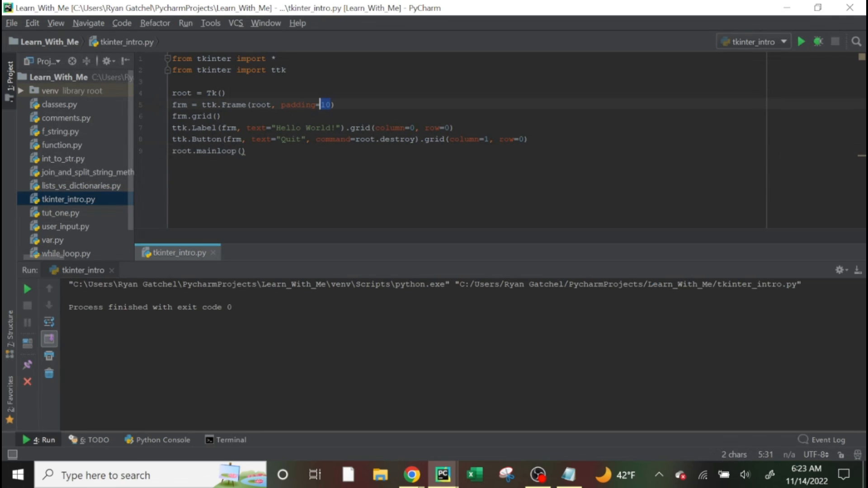
text(30)
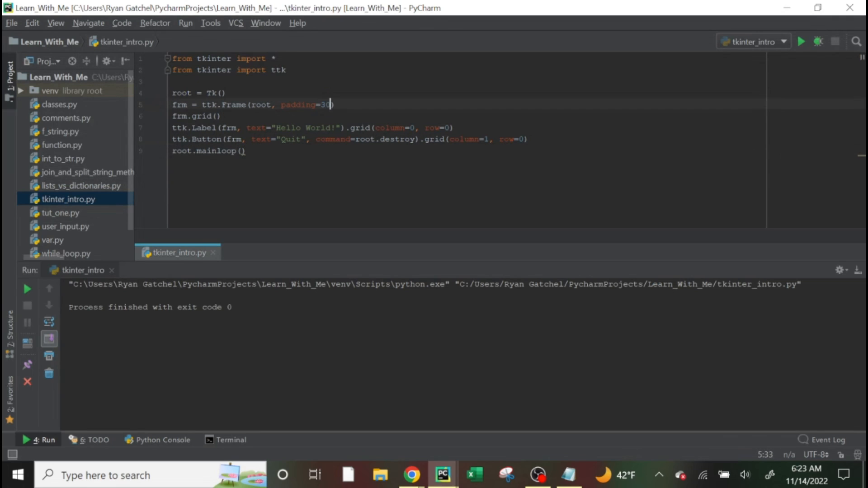
click(247, 150)
text(GO AWAY!)
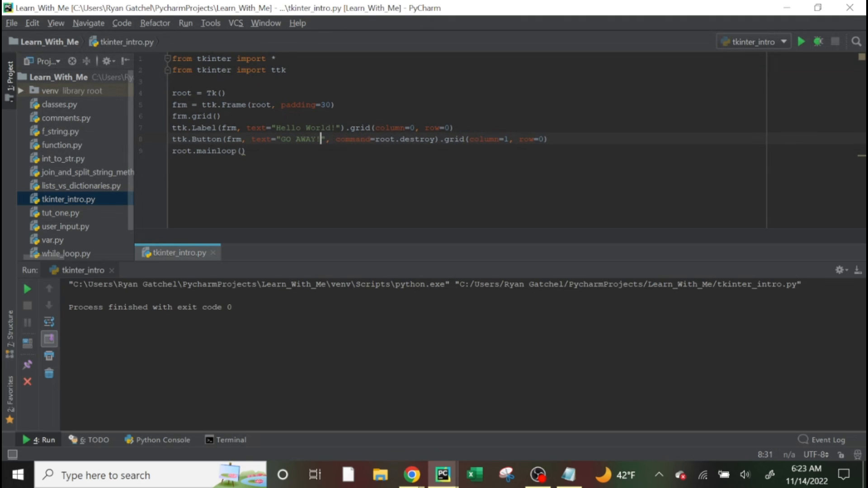
Rerun tkinter_intro, drag the Tk window into view, and close it
right_click(177, 252)
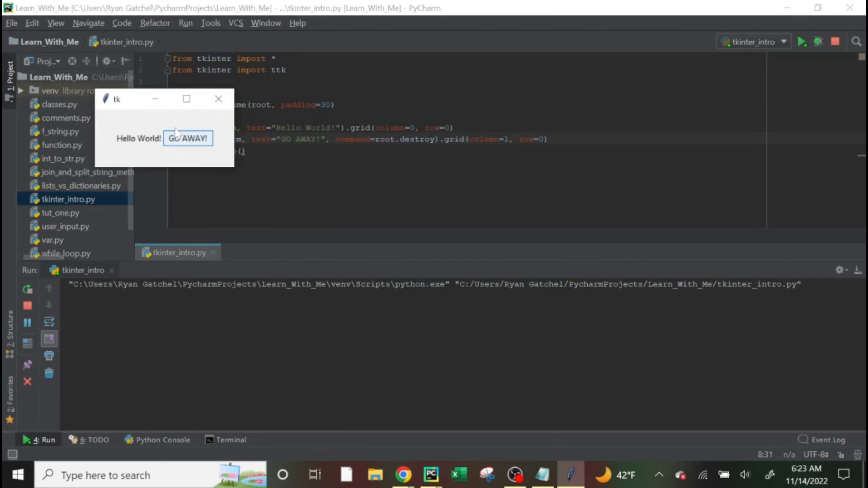
drag(164, 98, 277, 125)
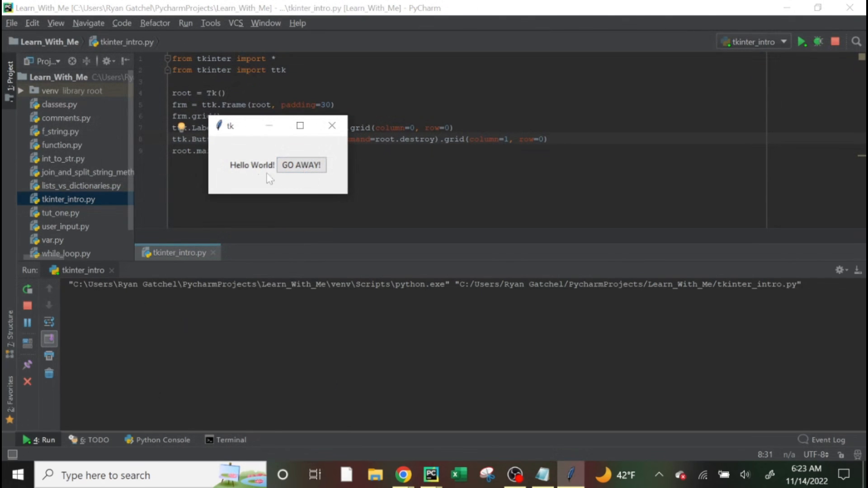
mouse_move(288, 155)
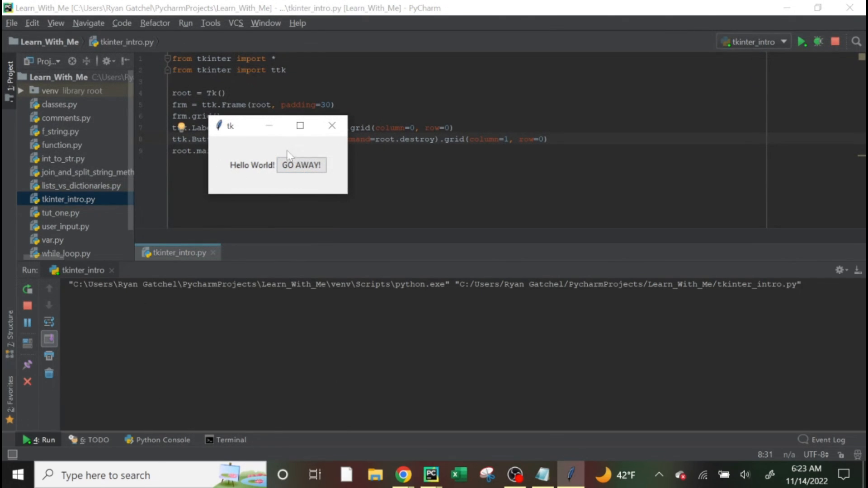
mouse_move(254, 165)
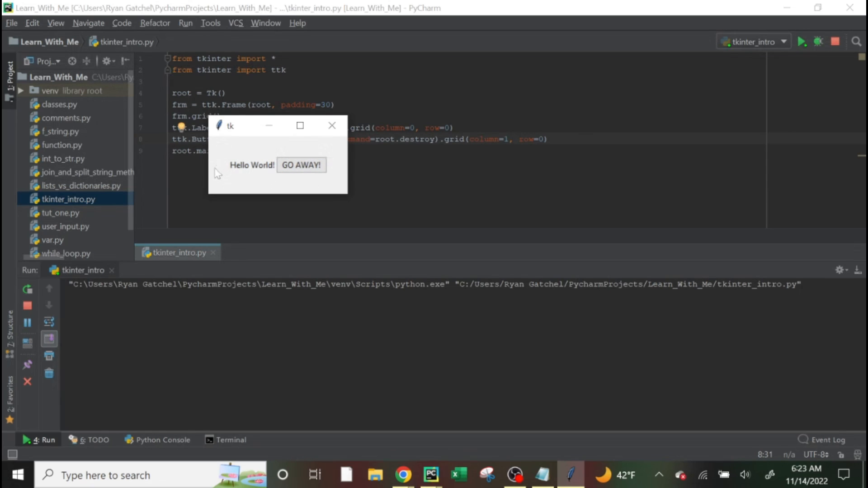
mouse_move(336, 177)
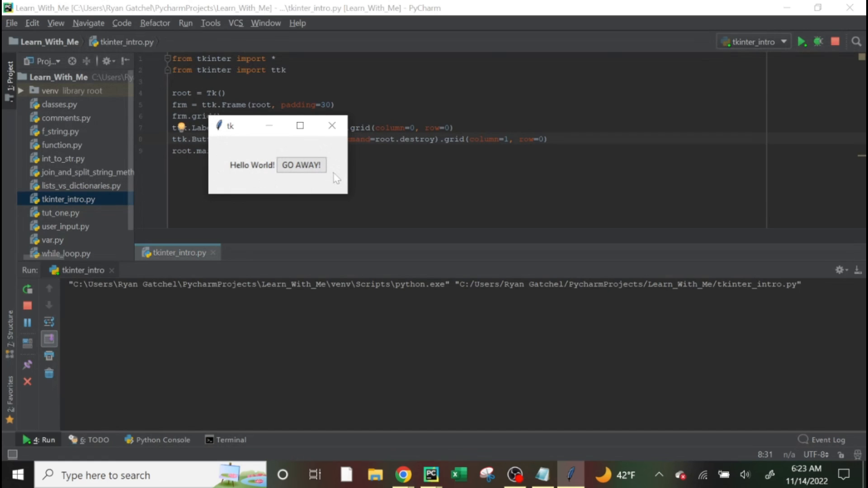
mouse_move(266, 171)
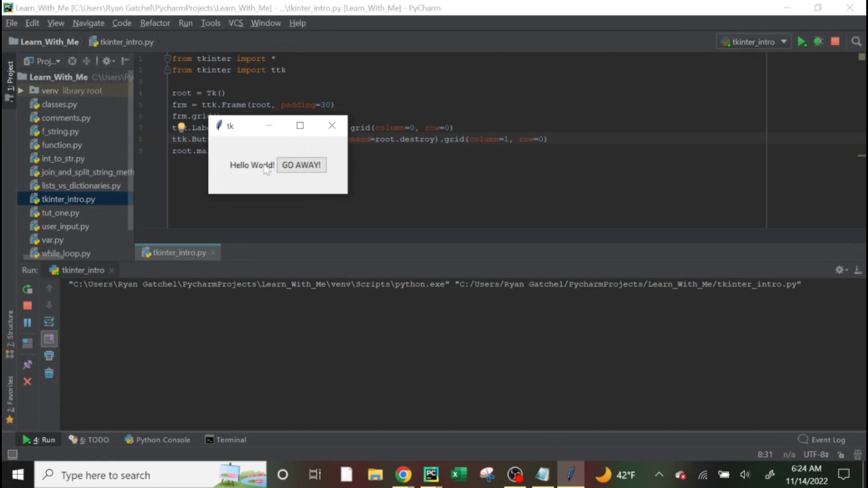
click(301, 165)
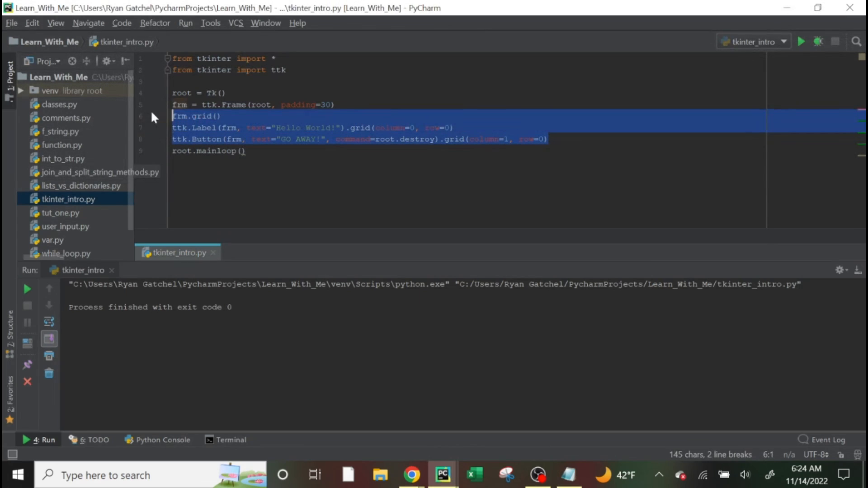
click(335, 104)
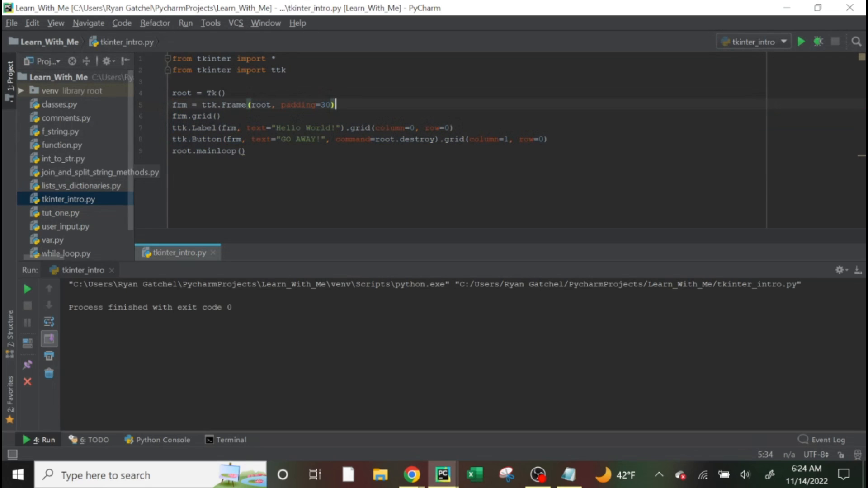